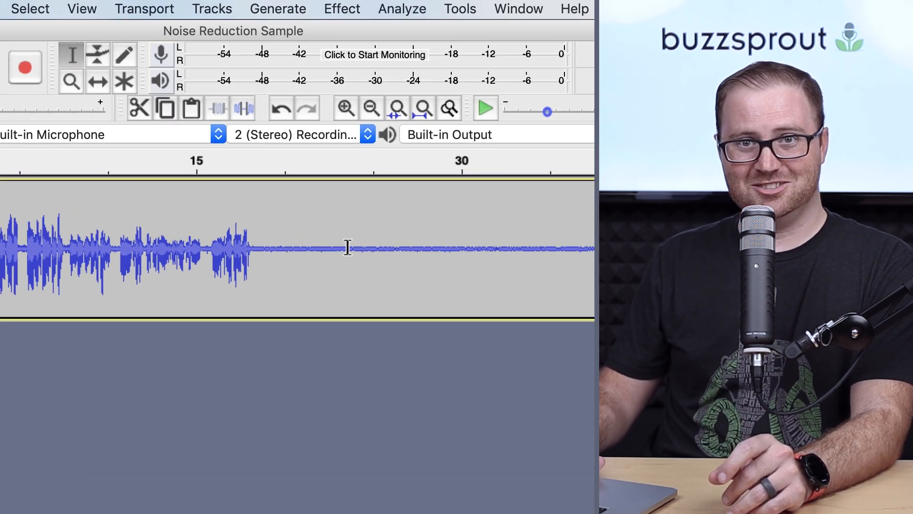
pyautogui.moveTo(395, 248)
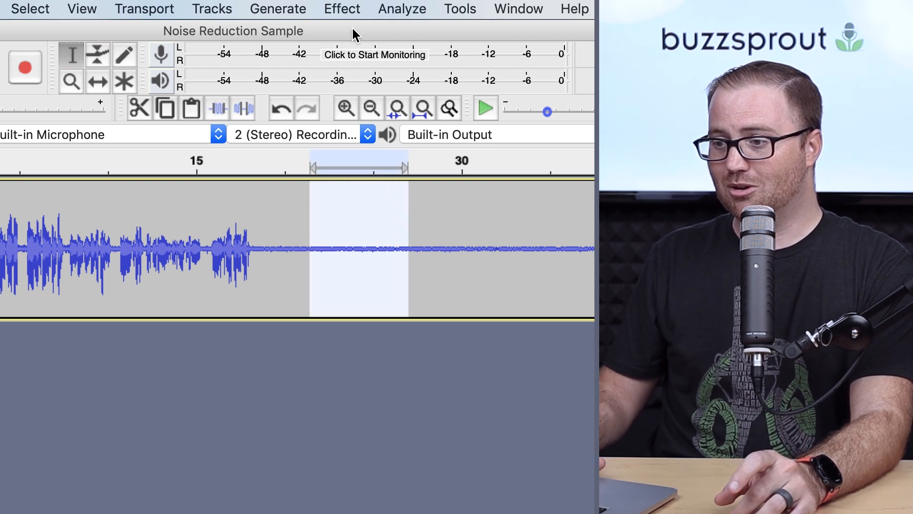
# Capture a noise profile from the selected quiet stretch via Noise Reduction's Get Noise Profile.
pyautogui.click(342, 9)
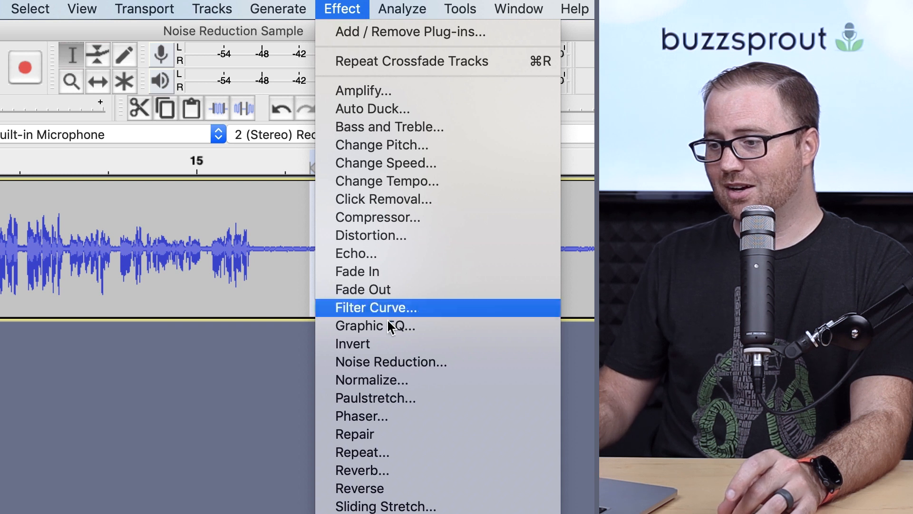
pyautogui.click(391, 361)
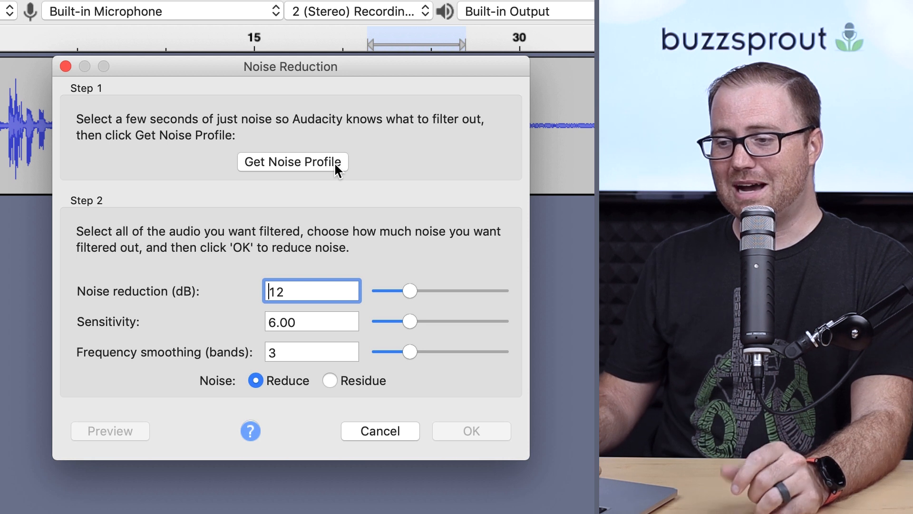
pyautogui.click(293, 162)
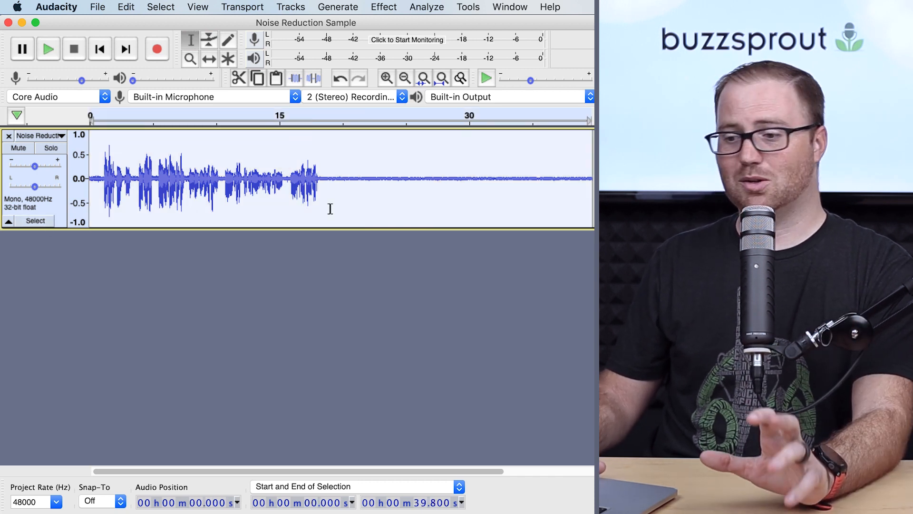
# Reopen Noise Reduction for the whole recording and select its 12 dB reduction amount.
pyautogui.click(383, 7)
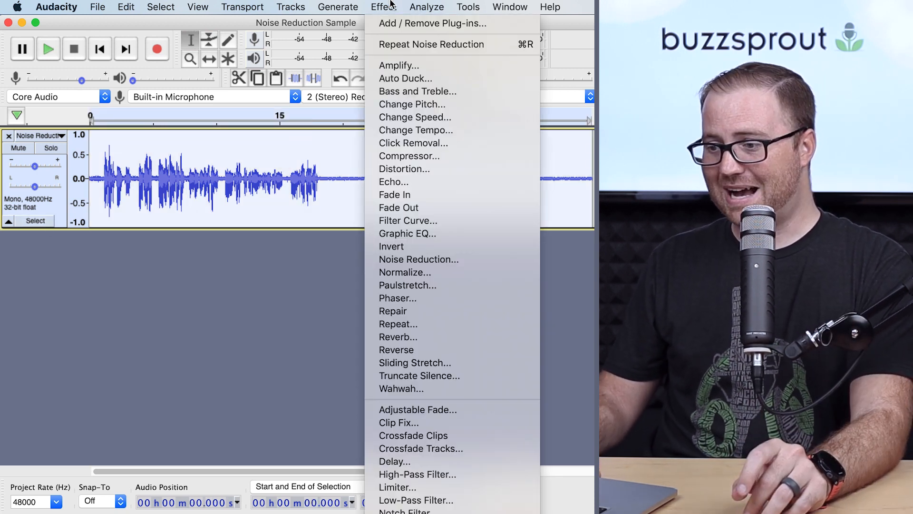
pyautogui.click(446, 245)
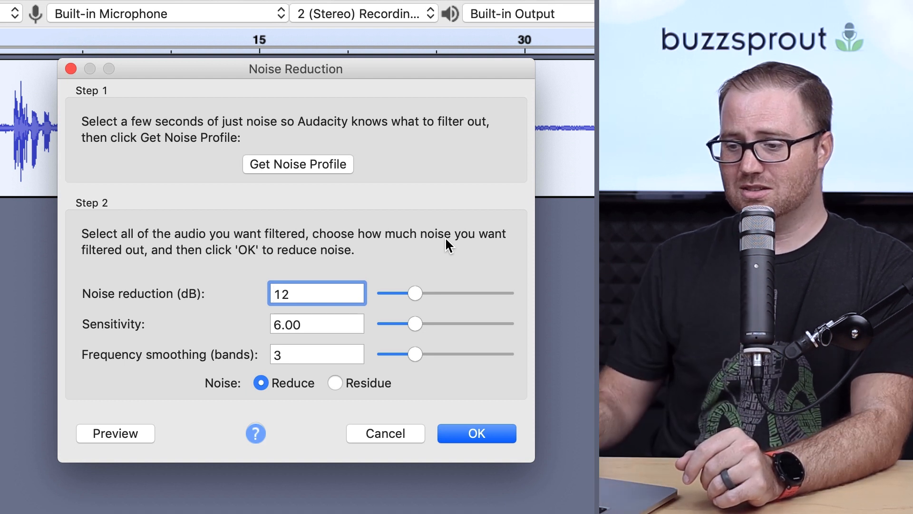
pyautogui.tripleClick(317, 293)
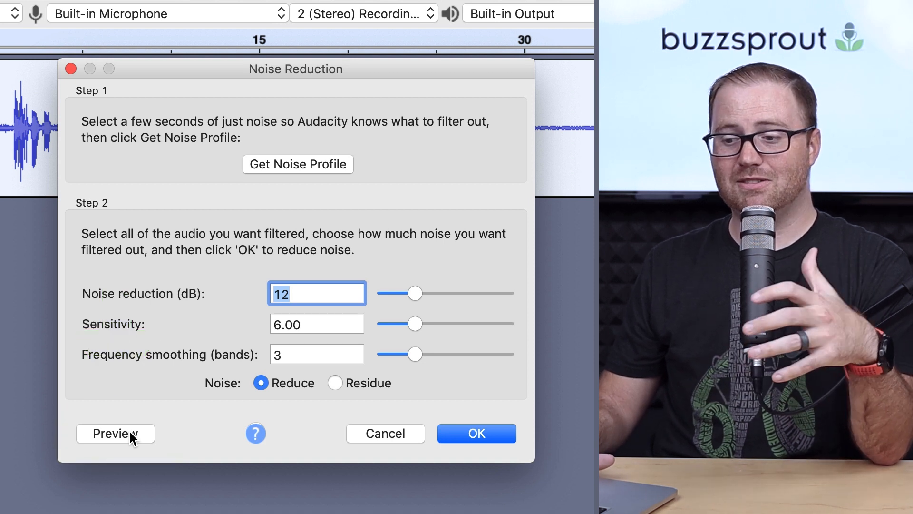
pyautogui.moveTo(324, 293)
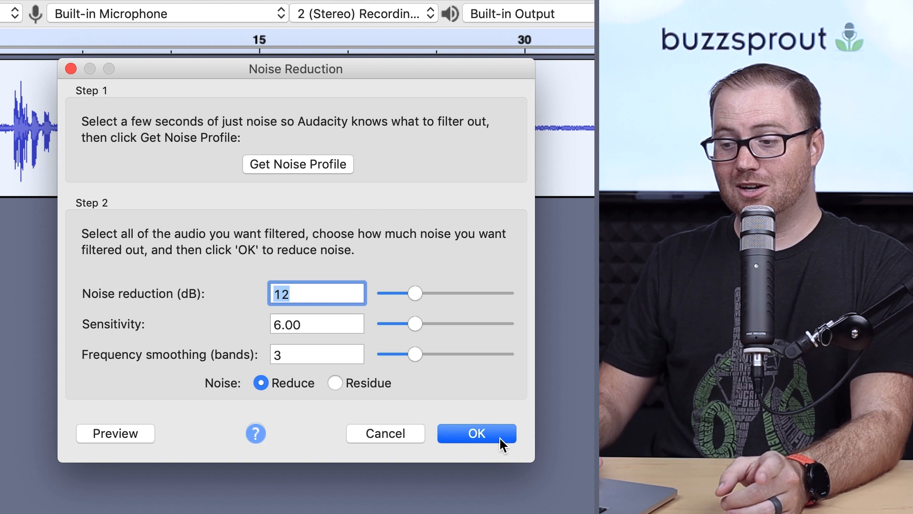
# Apply the 12 dB noise reduction to the whole recording.
pyautogui.click(475, 433)
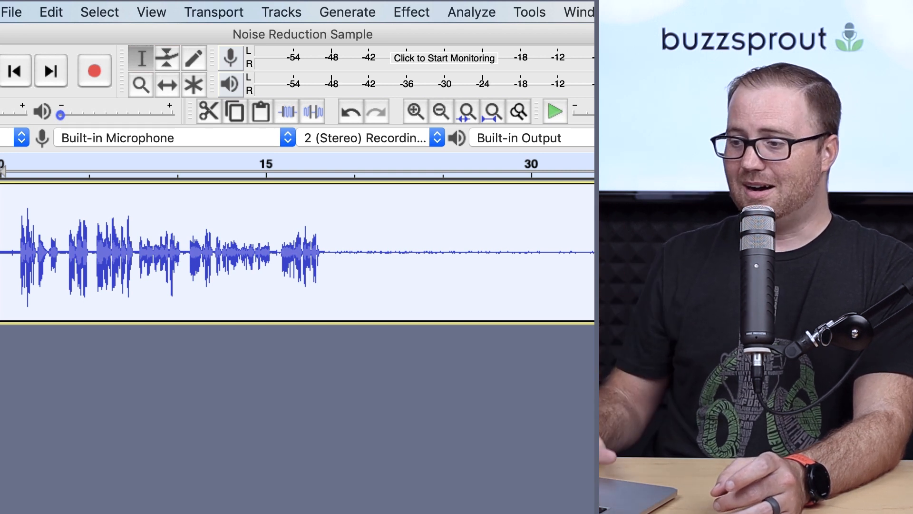
pyautogui.moveTo(504, 263)
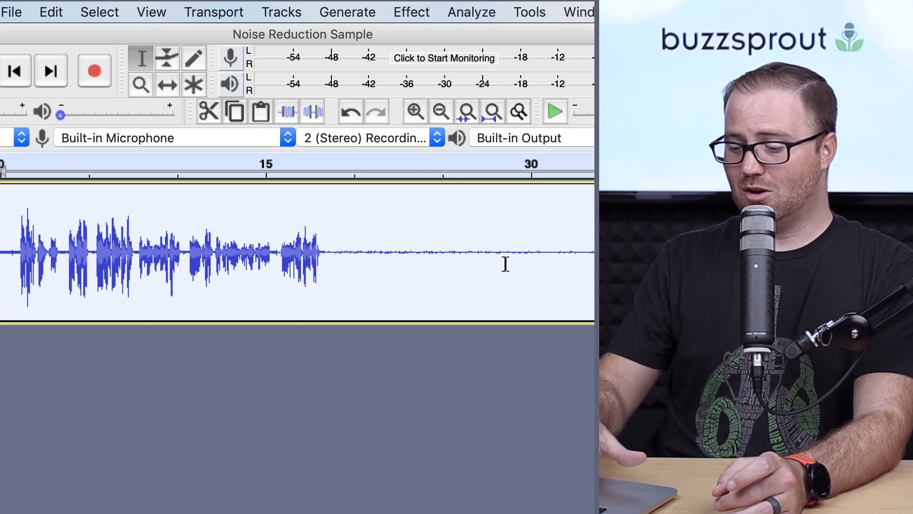
# Undo the 12 dB pass and reapply Noise Reduction at 15 dB.
pyautogui.press('ctrl+z')
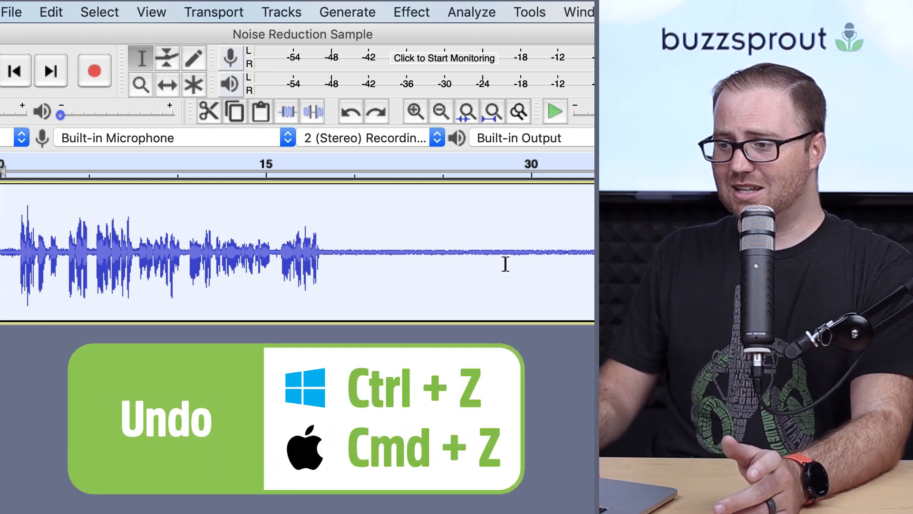
pyautogui.click(411, 11)
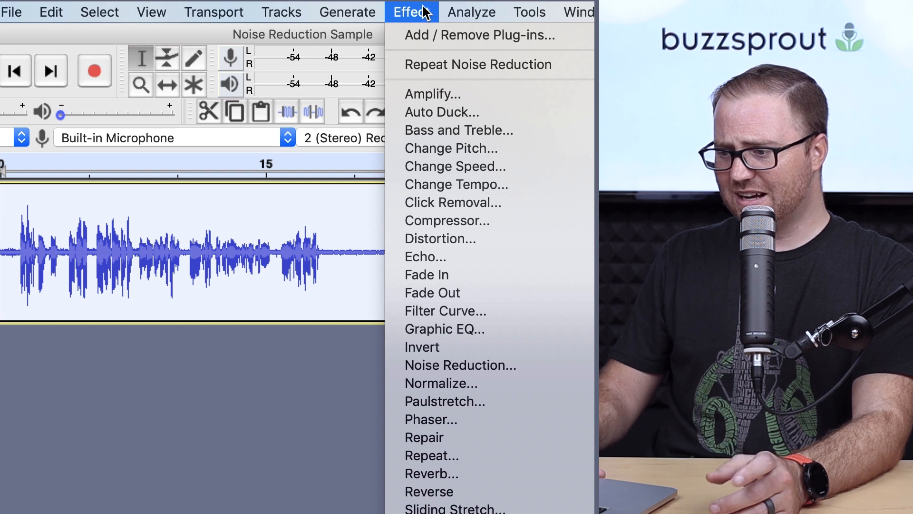
pyautogui.click(460, 365)
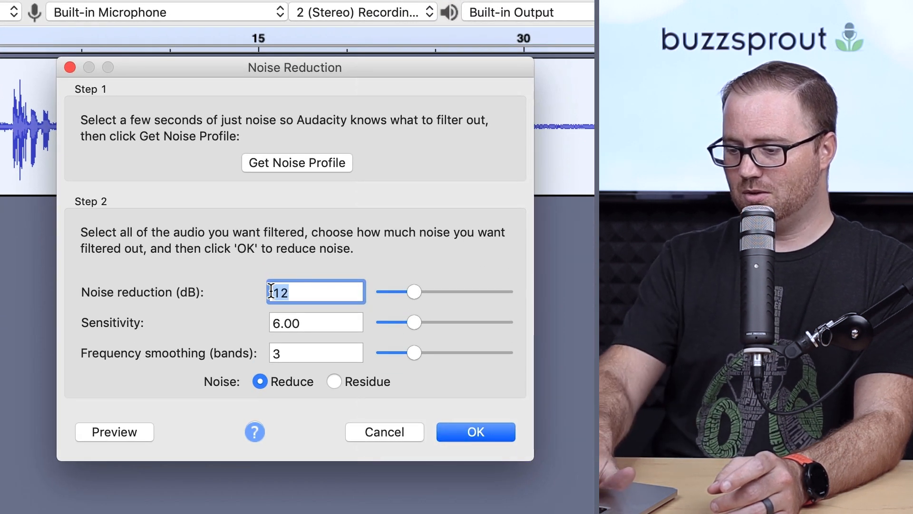
pyautogui.write('15')
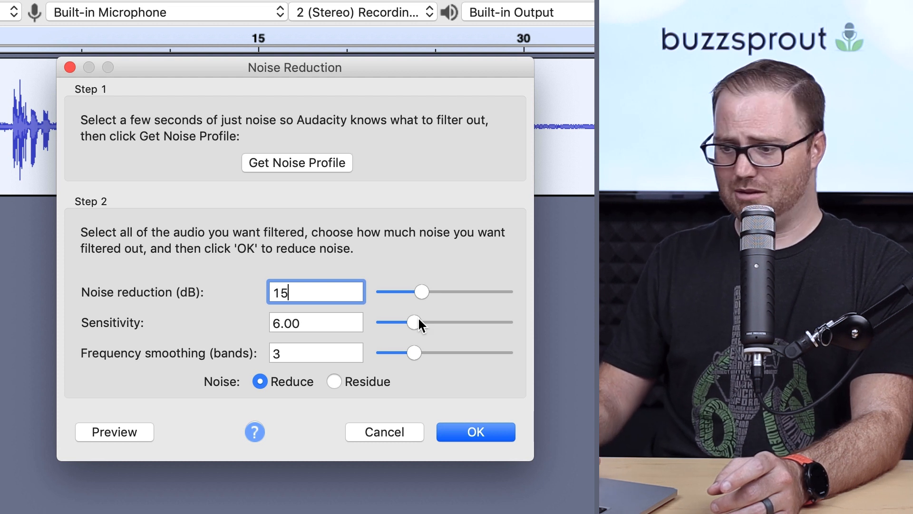
pyautogui.click(474, 432)
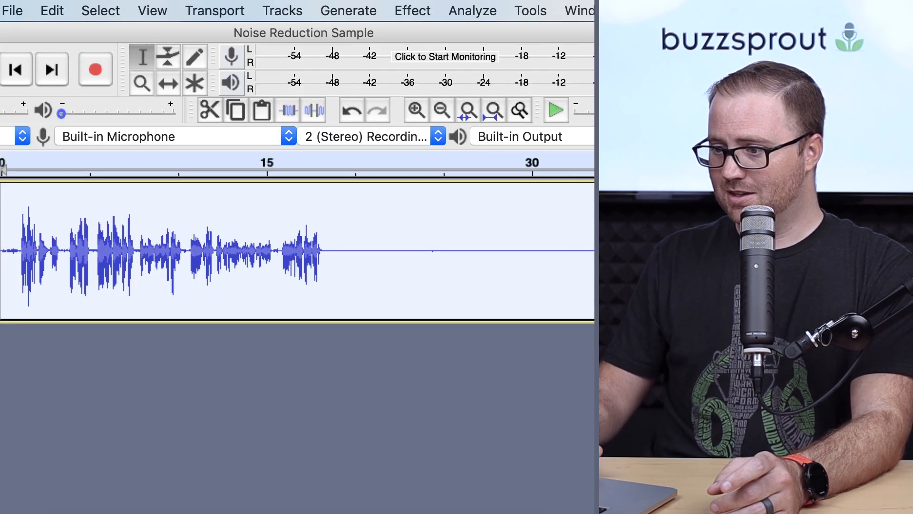